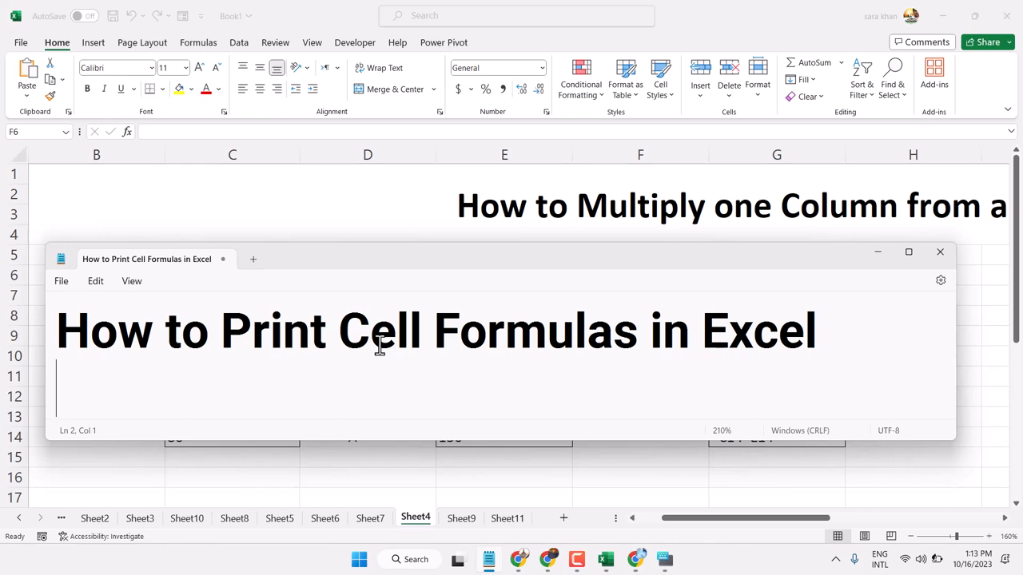
pyautogui.moveTo(878, 254)
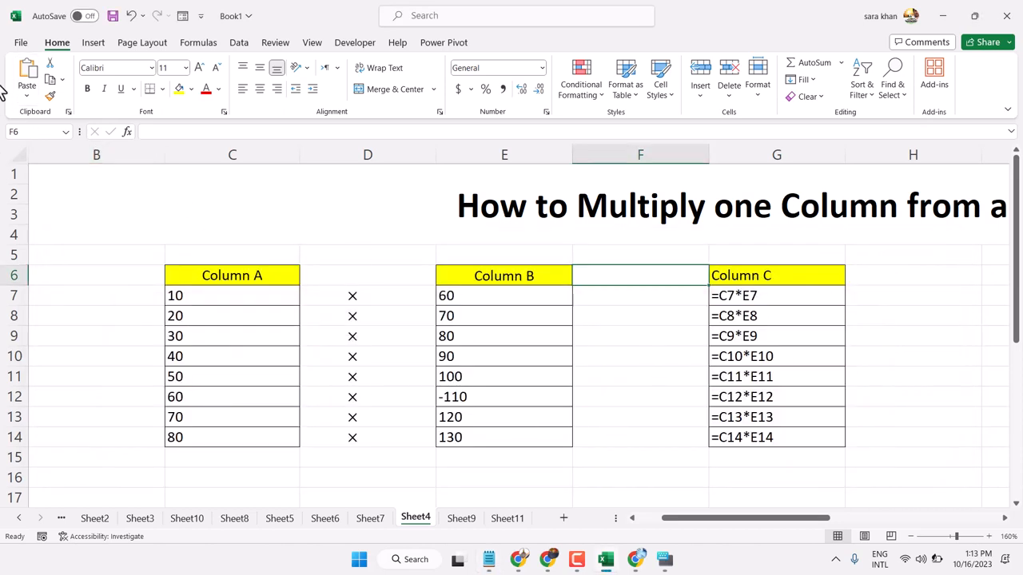
# Step: Review the print preview of the three-page multiplication sheet, then return to the backstage Home page
pyautogui.click(20, 42)
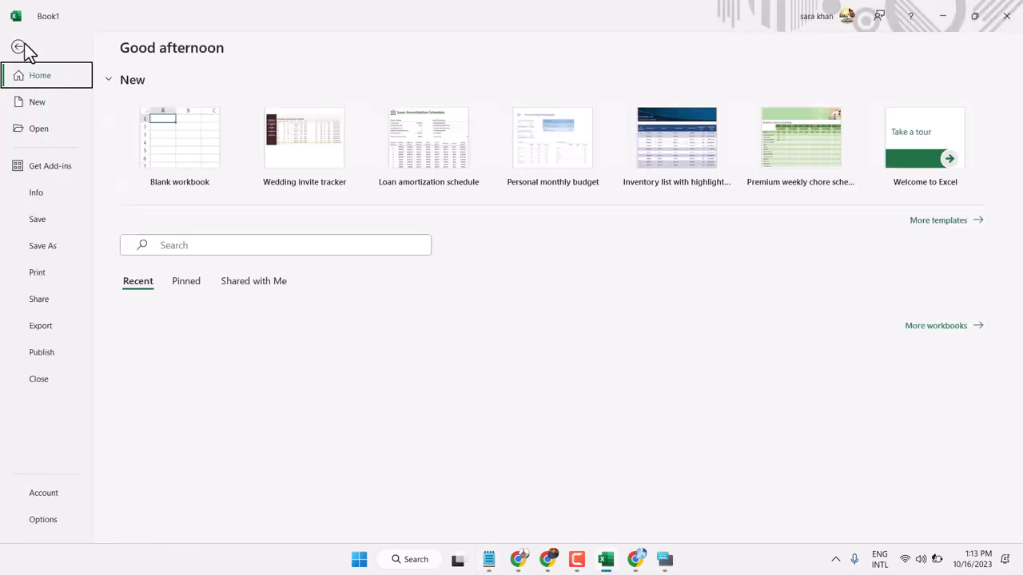
pyautogui.click(37, 272)
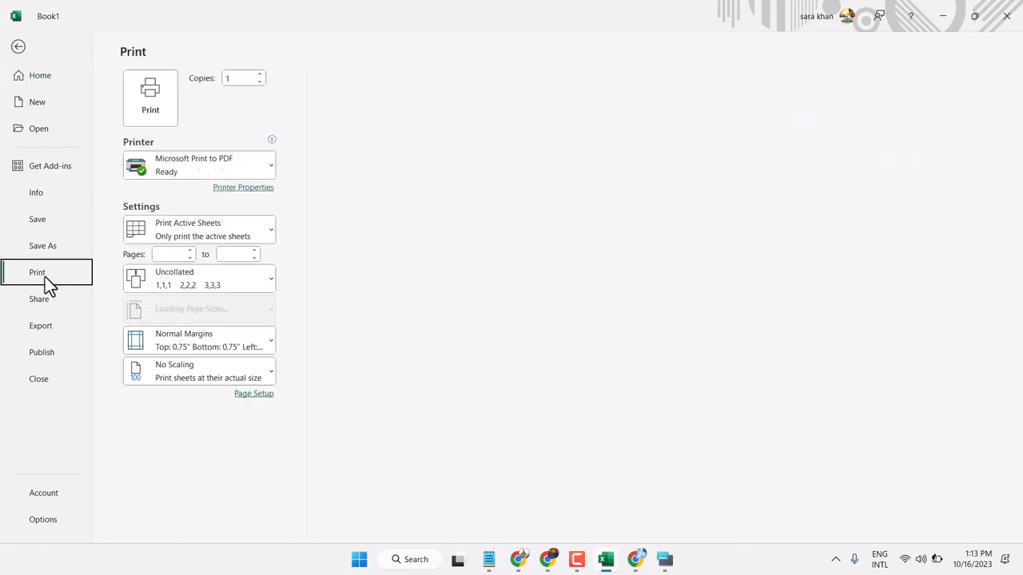
pyautogui.click(37, 272)
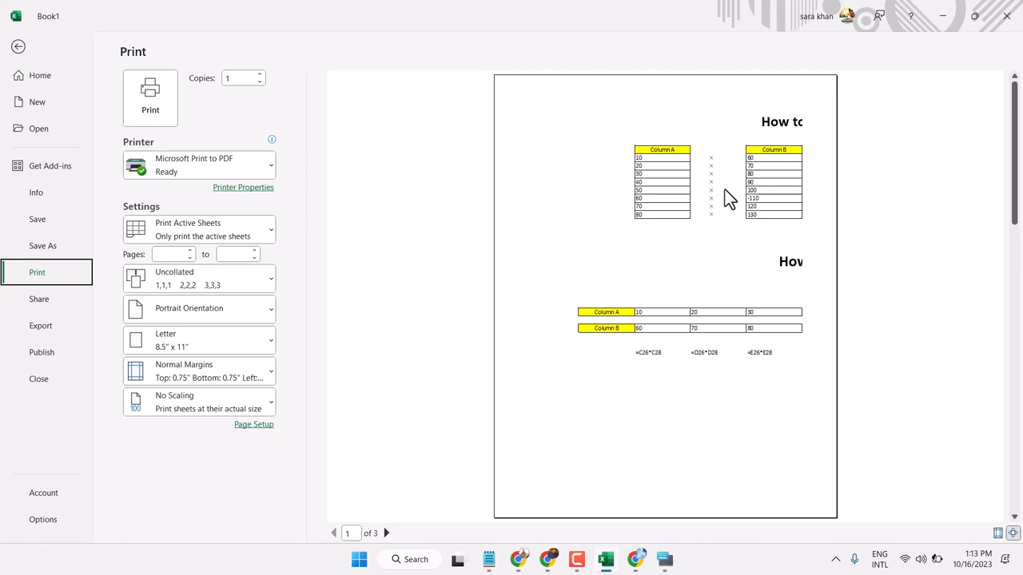
pyautogui.moveTo(721, 365)
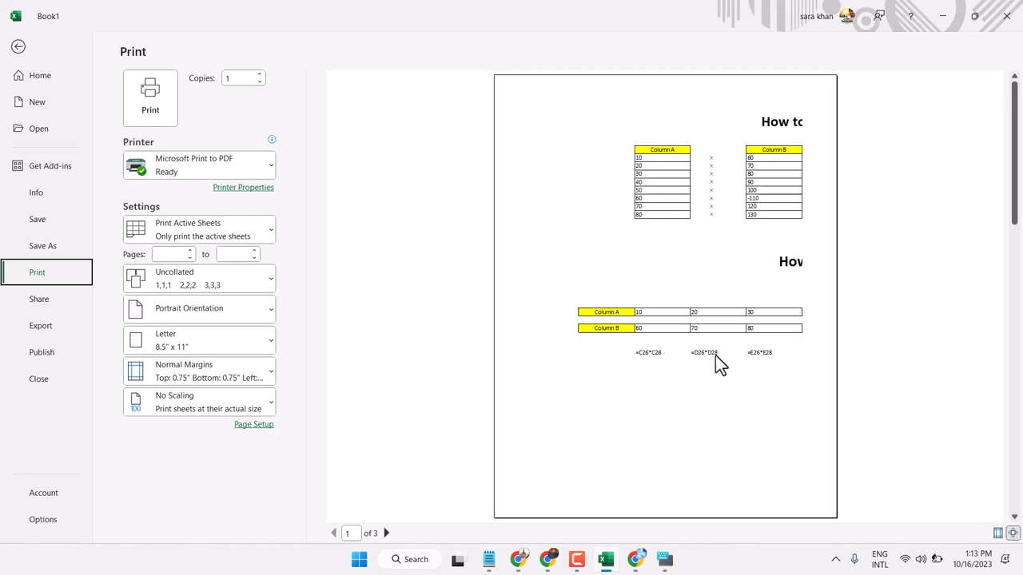
pyautogui.moveTo(779, 351)
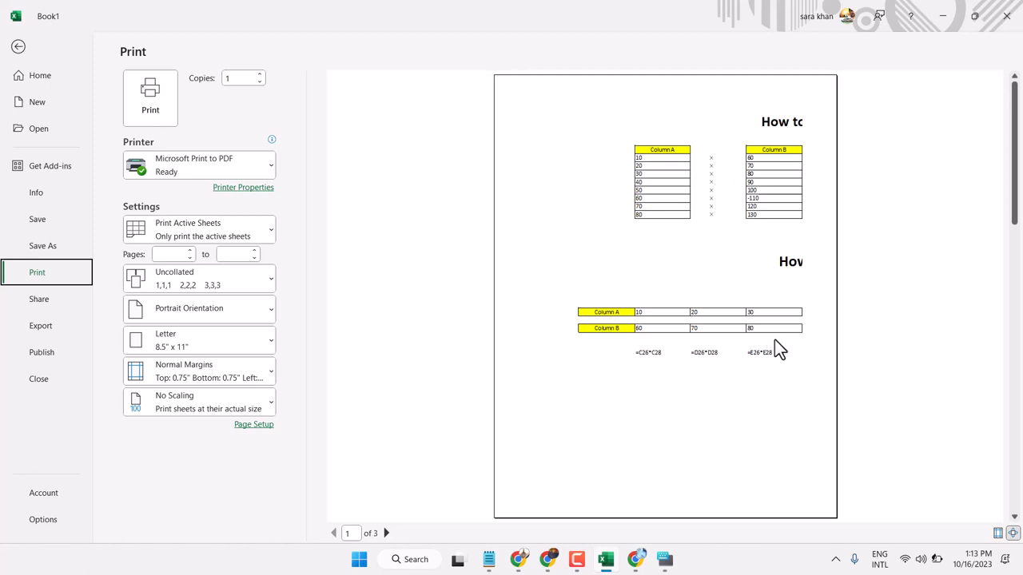
pyautogui.moveTo(747, 266)
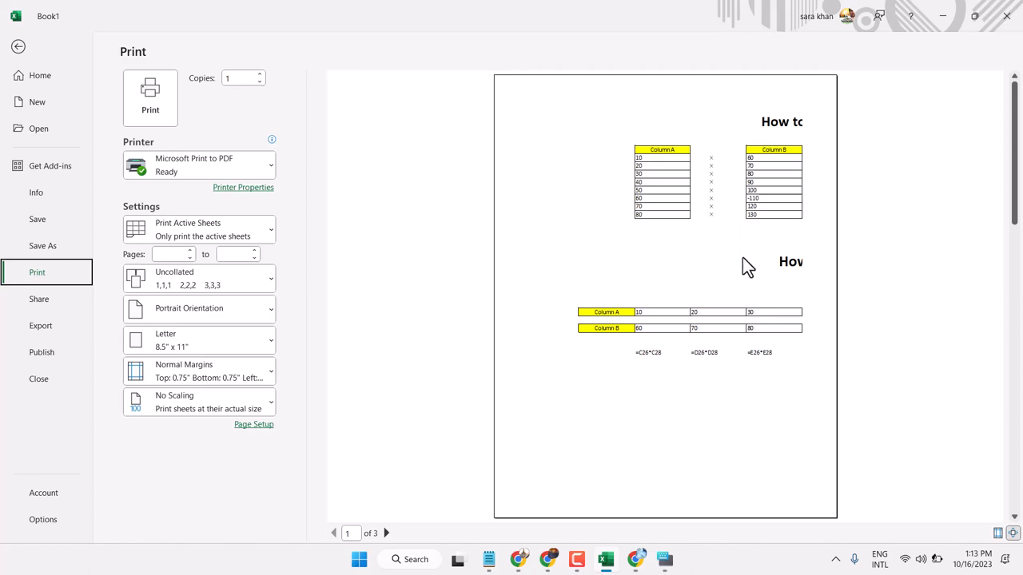
pyautogui.moveTo(7, 54)
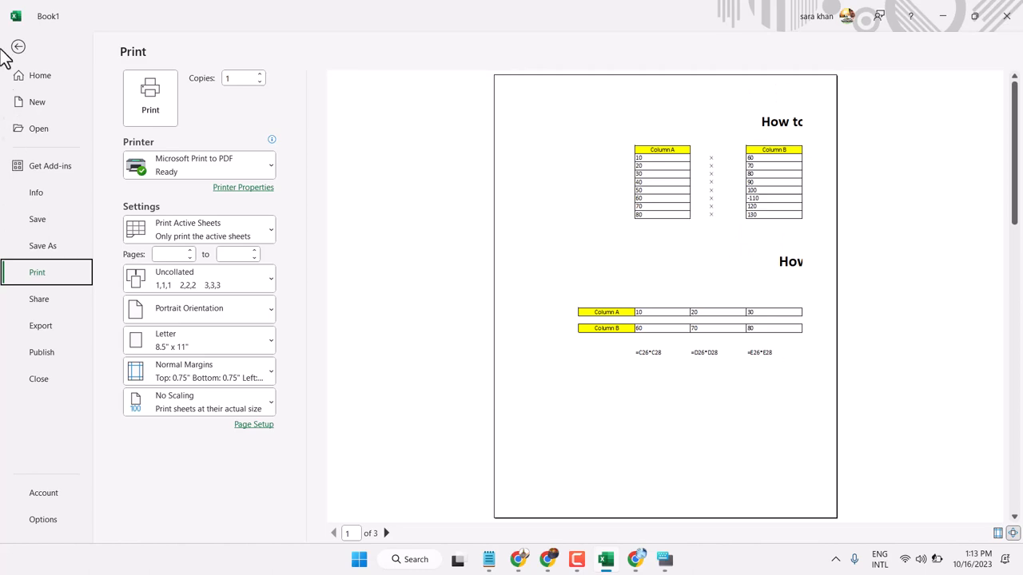
pyautogui.click(18, 46)
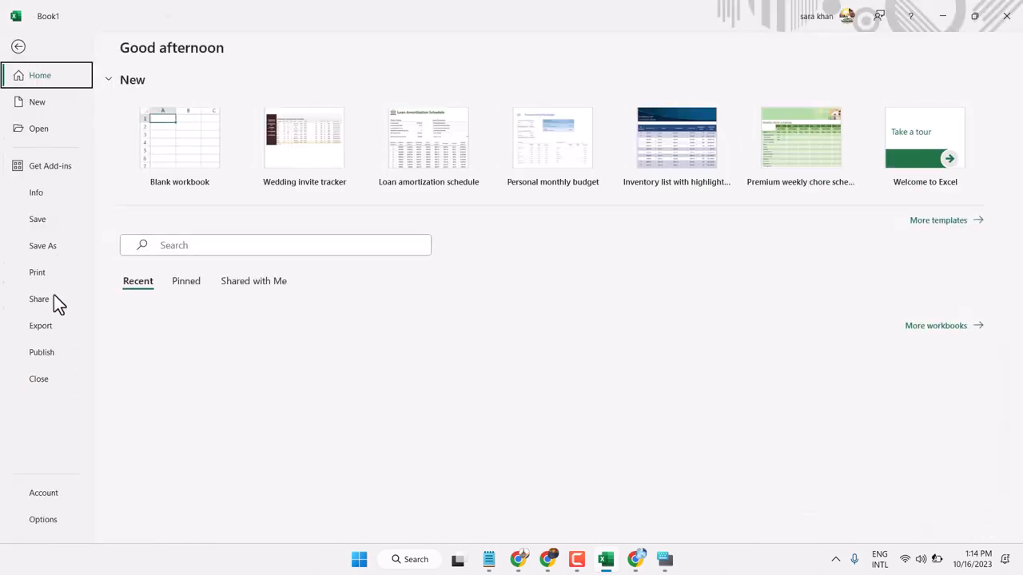
# Step: Return to the worksheet showing products 600 through 10400 and select cell D6
pyautogui.click(37, 271)
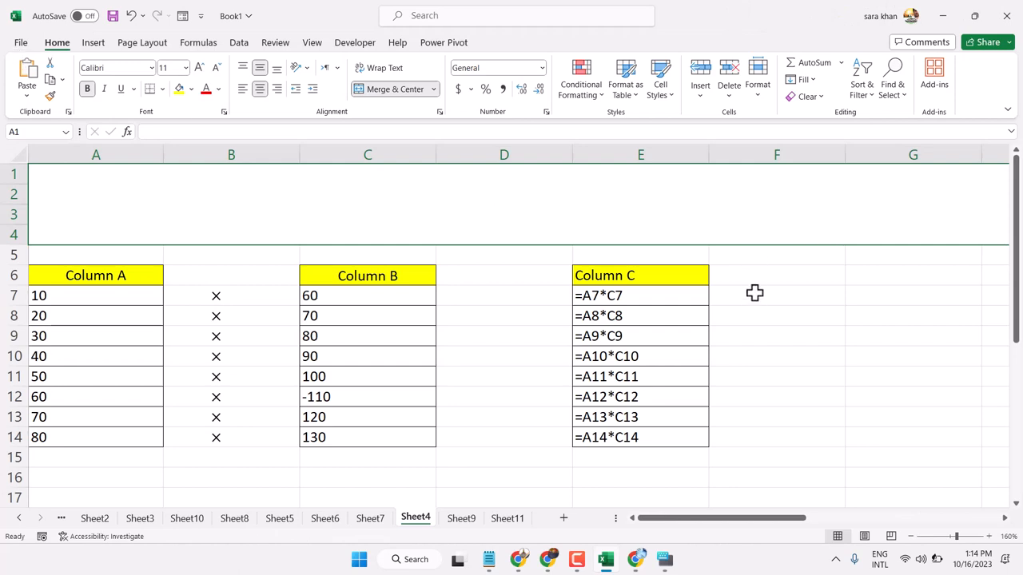
pyautogui.moveTo(739, 289)
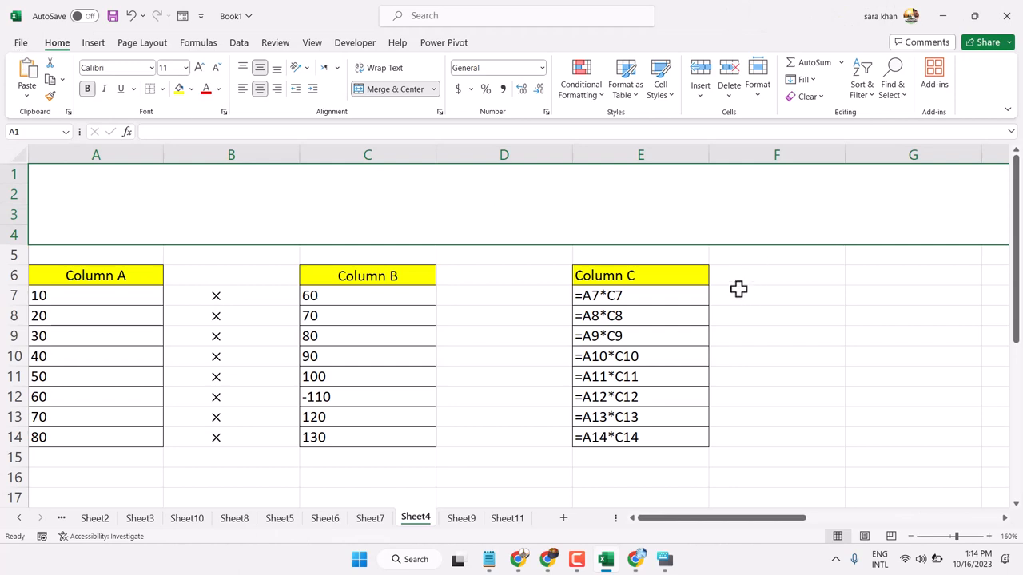
pyautogui.moveTo(342, 283)
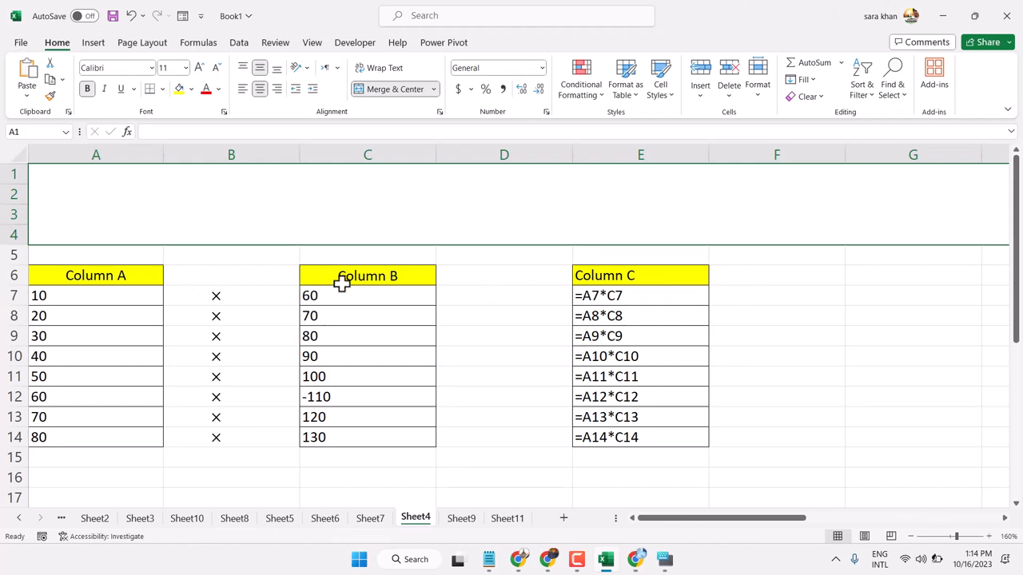
pyautogui.moveTo(469, 278)
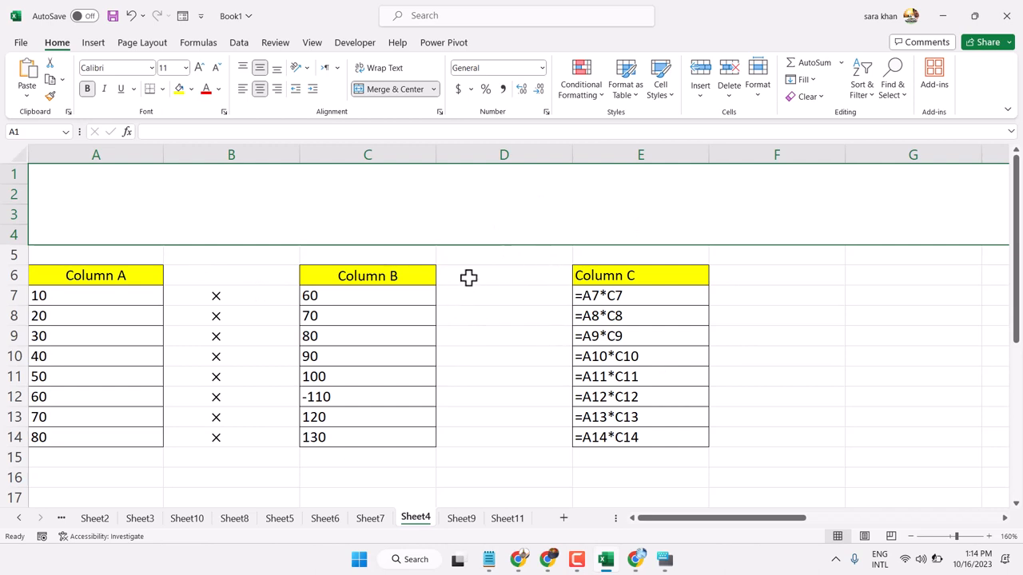
pyautogui.click(503, 276)
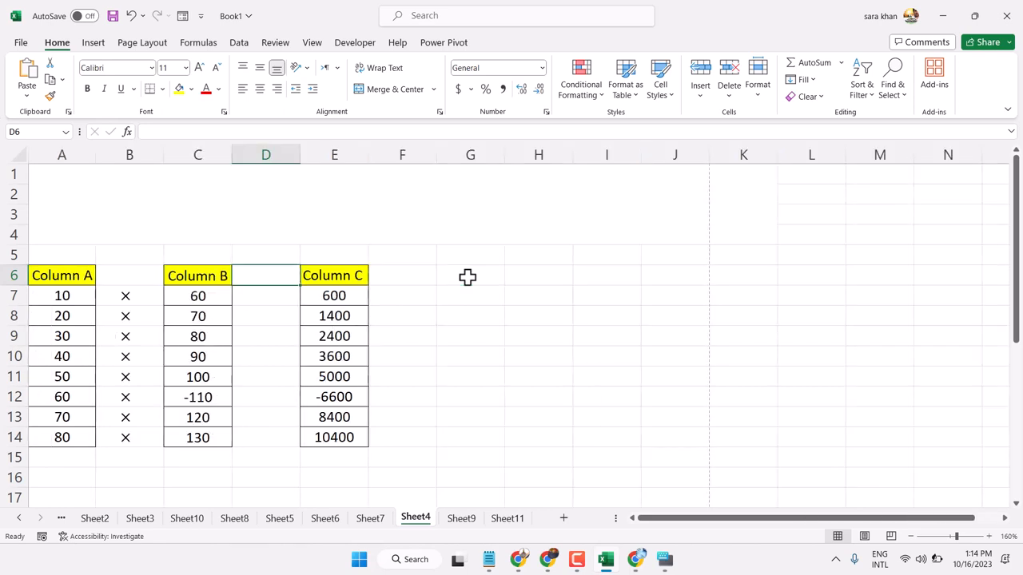
# Step: Select cells F9, G6 and H6 with formulas like =A7*C7 displayed
pyautogui.click(402, 336)
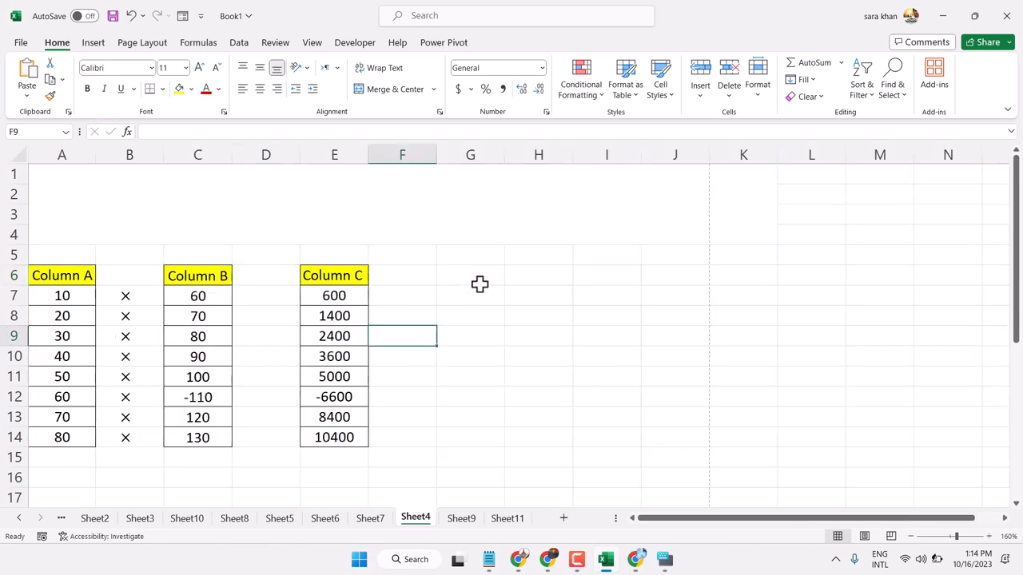
pyautogui.click(470, 274)
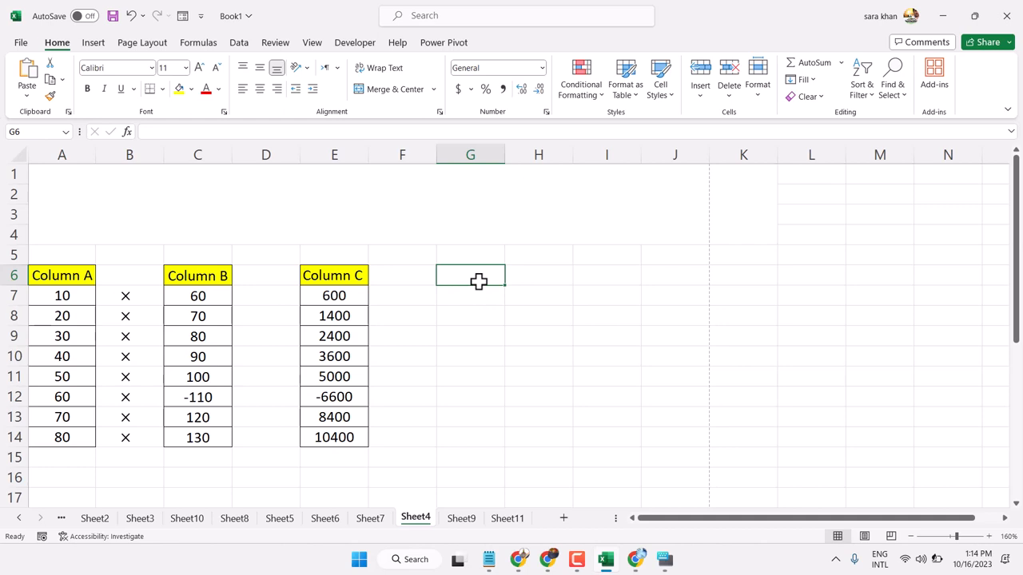
pyautogui.click(537, 275)
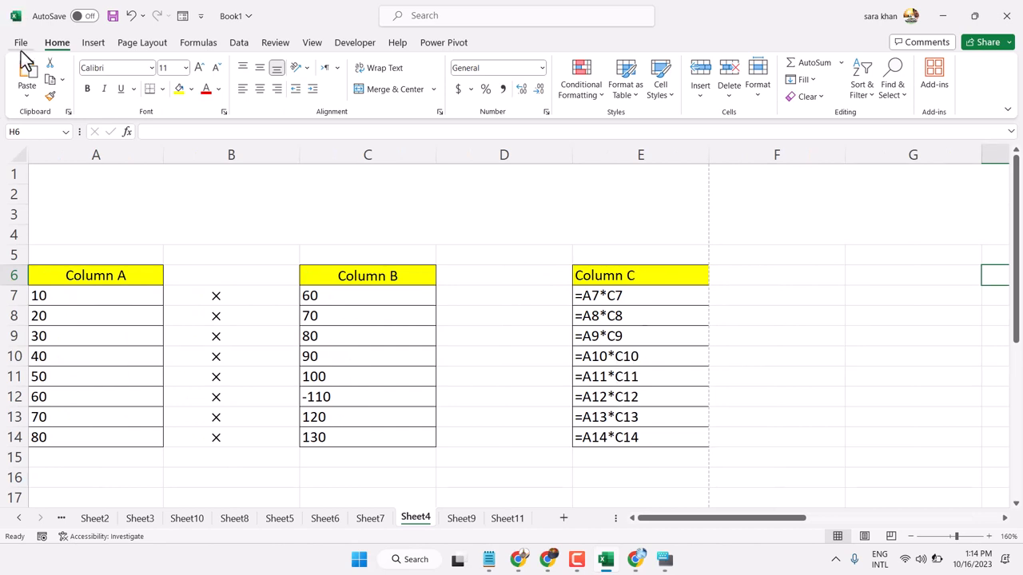
pyautogui.click(21, 42)
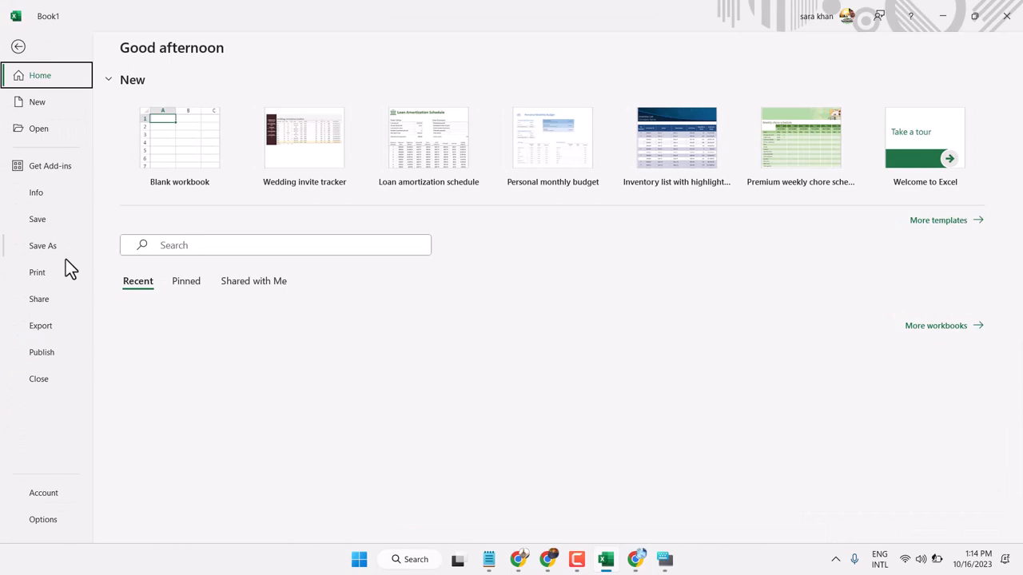
pyautogui.click(36, 272)
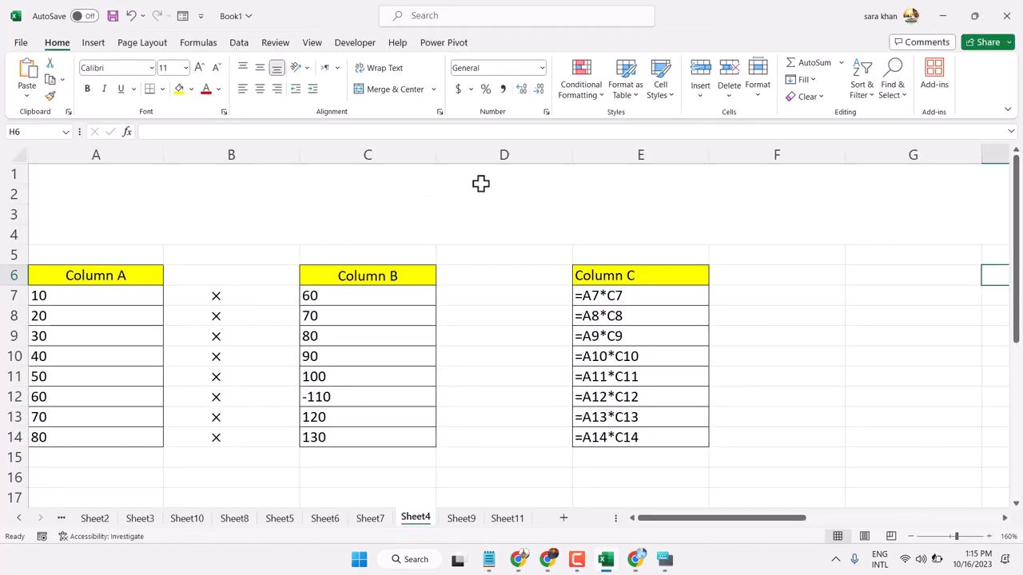
pyautogui.click(503, 315)
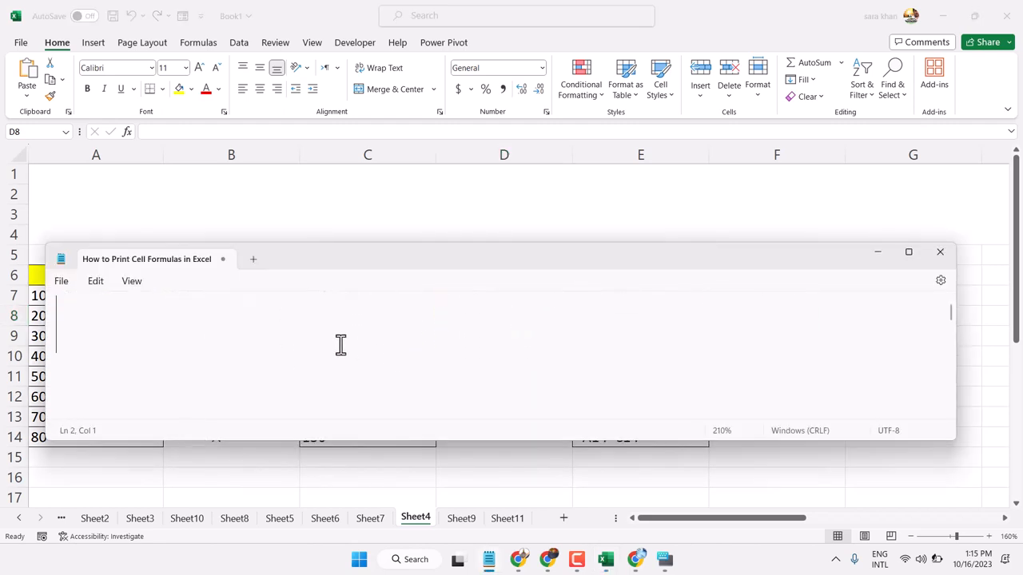
pyautogui.moveTo(317, 342)
pyautogui.write('c')
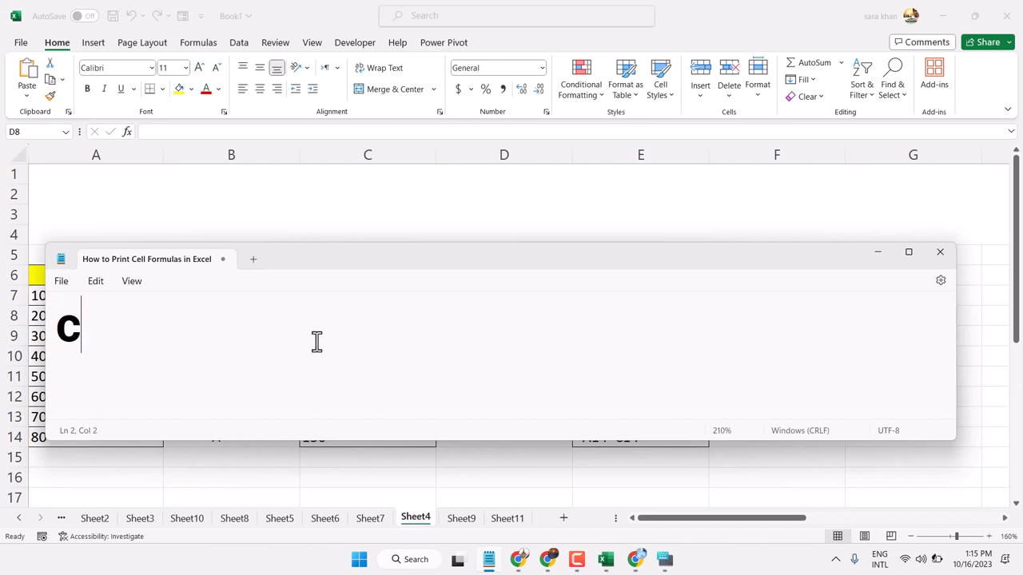
# Step: Write 'ctrl + ~' under the title in Notepad
pyautogui.write('tr')
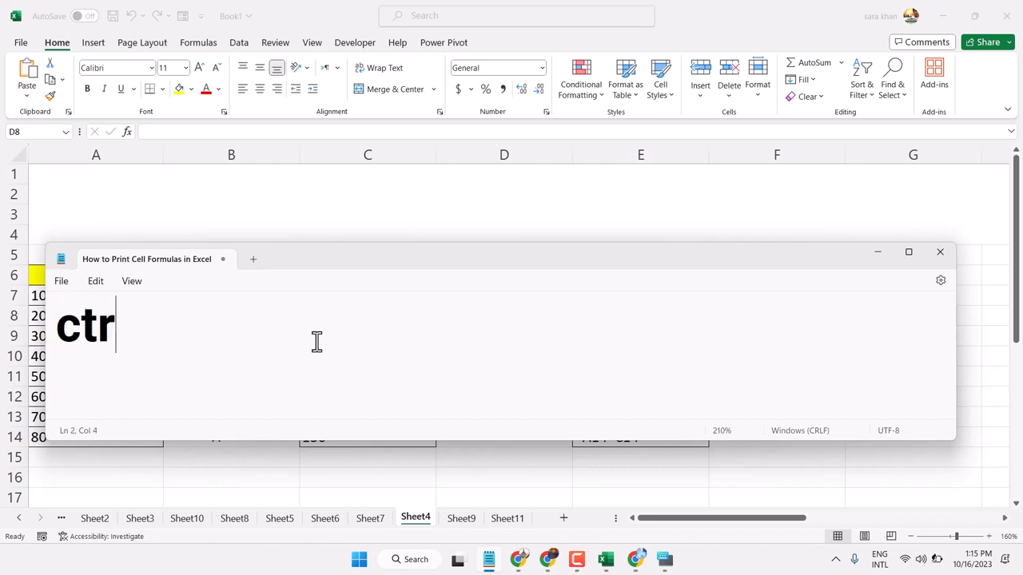
pyautogui.write('l +')
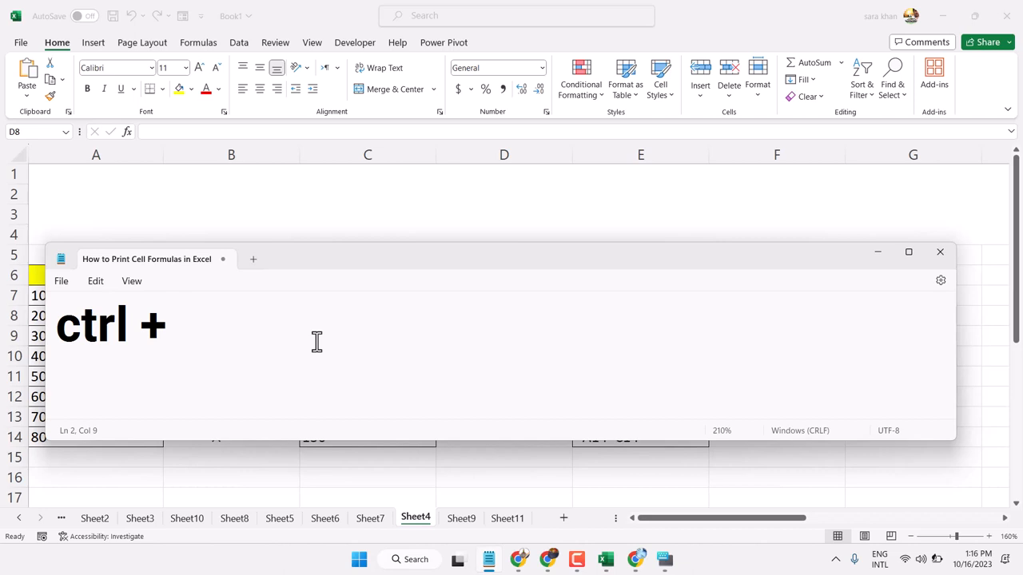
pyautogui.click(190, 324)
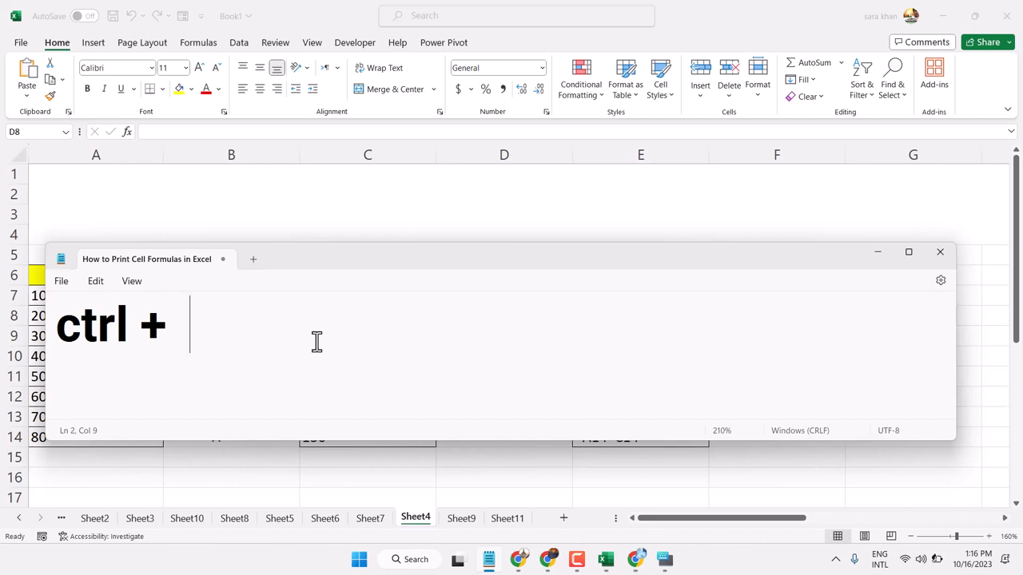
pyautogui.write('" "')
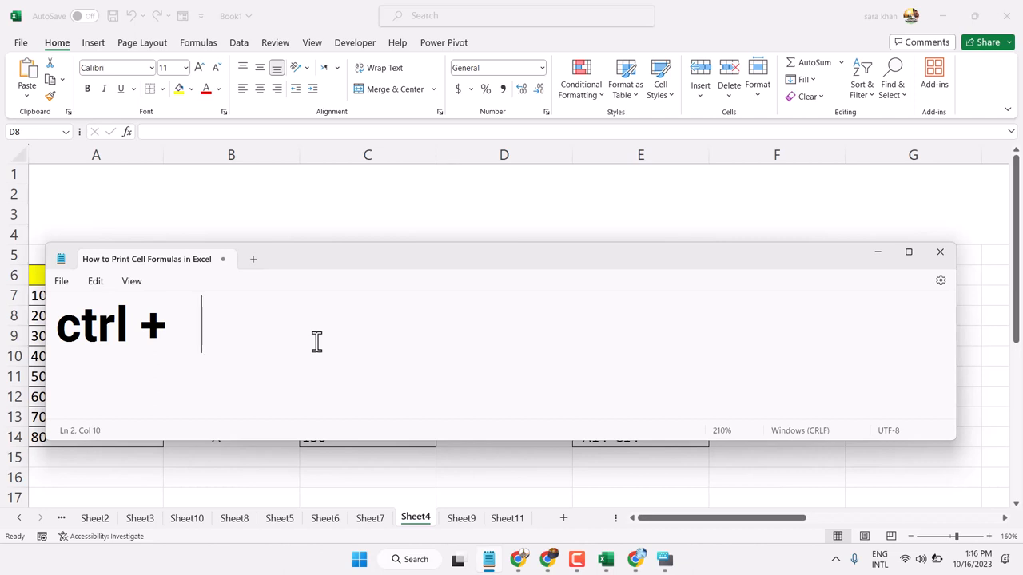
pyautogui.write('~')
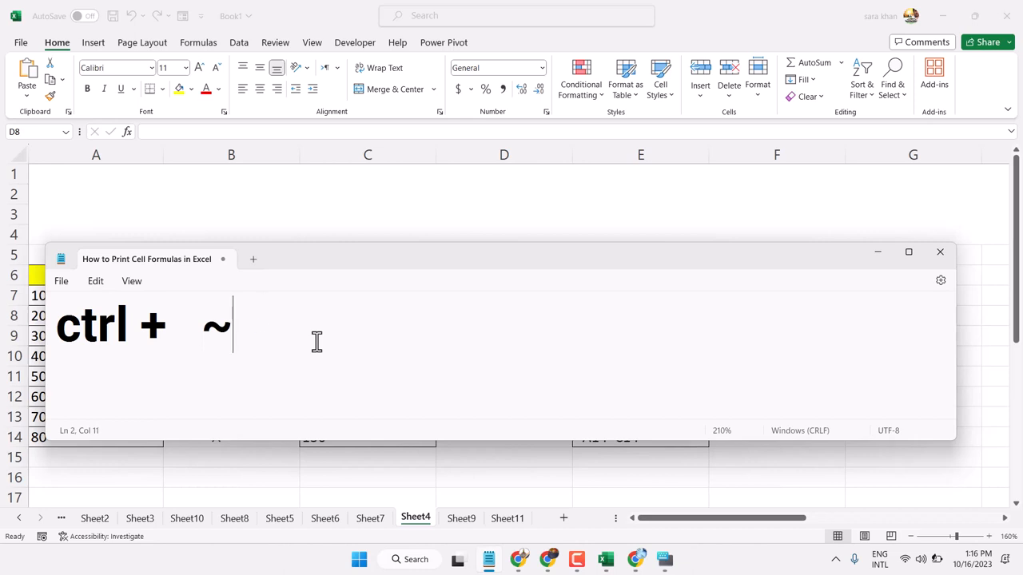
# Step: Remove the extra space before the tilde, then select cell D12 in Excel
pyautogui.click(204, 326)
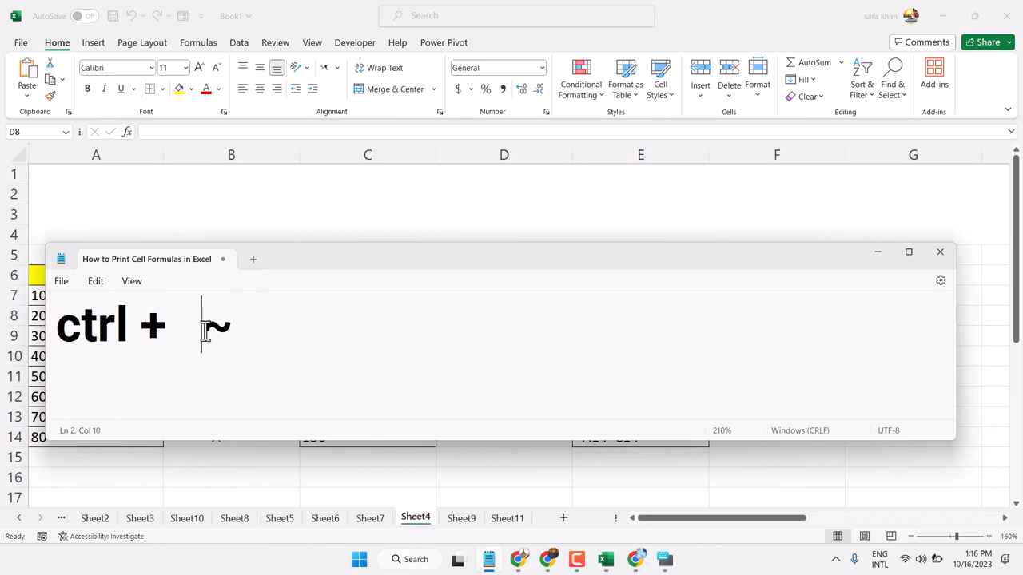
pyautogui.press('Backspace')
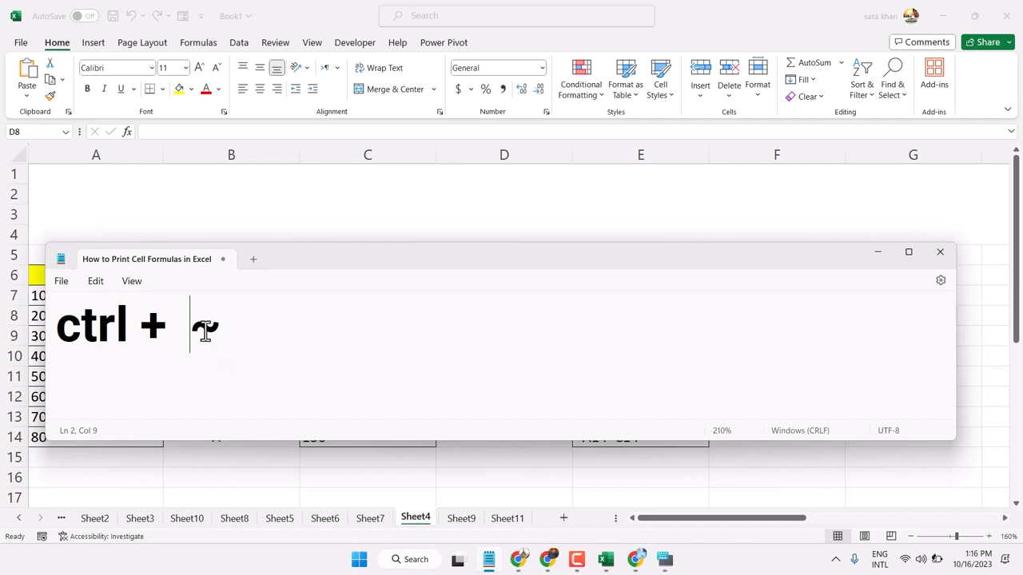
pyautogui.write('~')
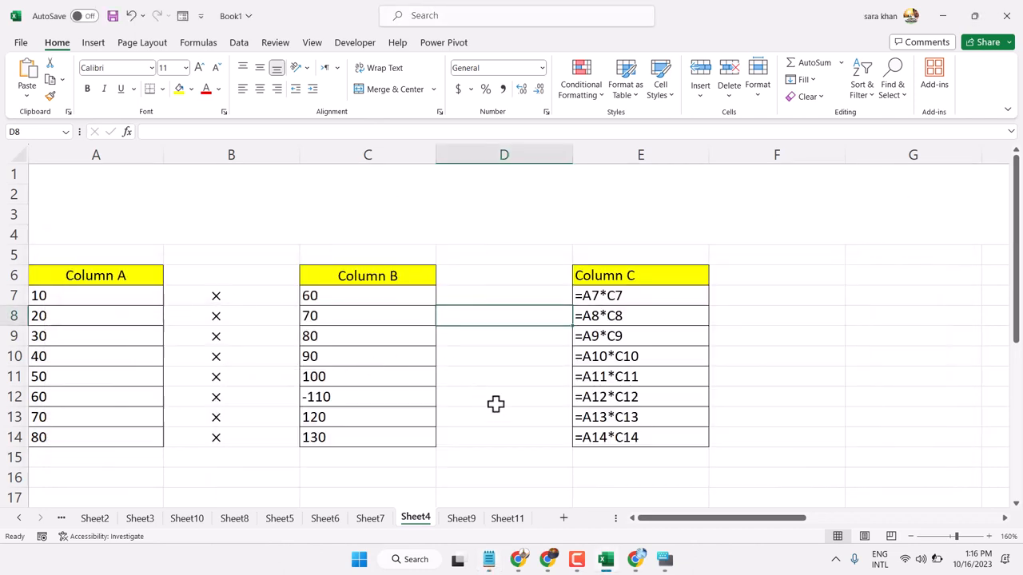
pyautogui.click(496, 396)
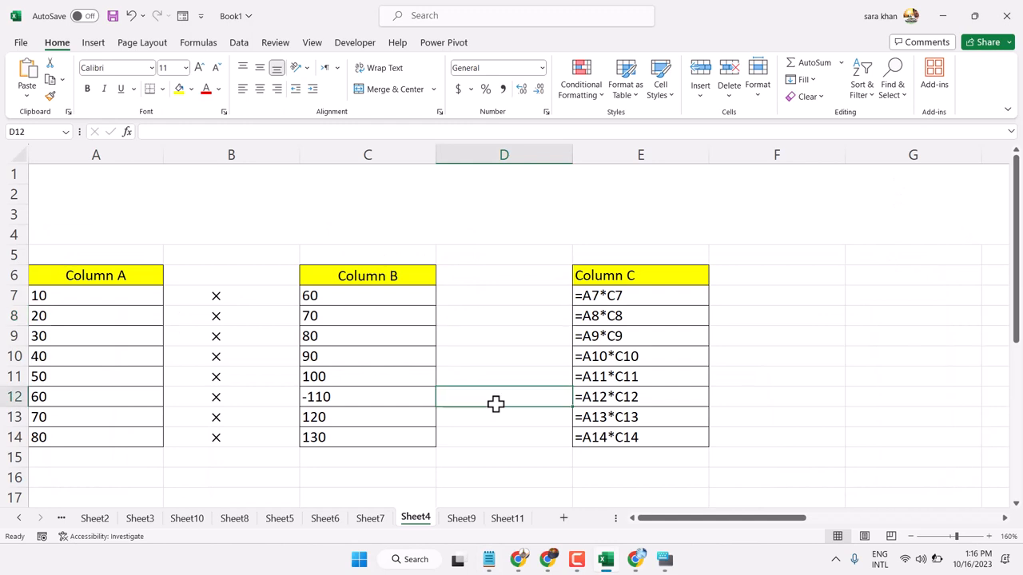